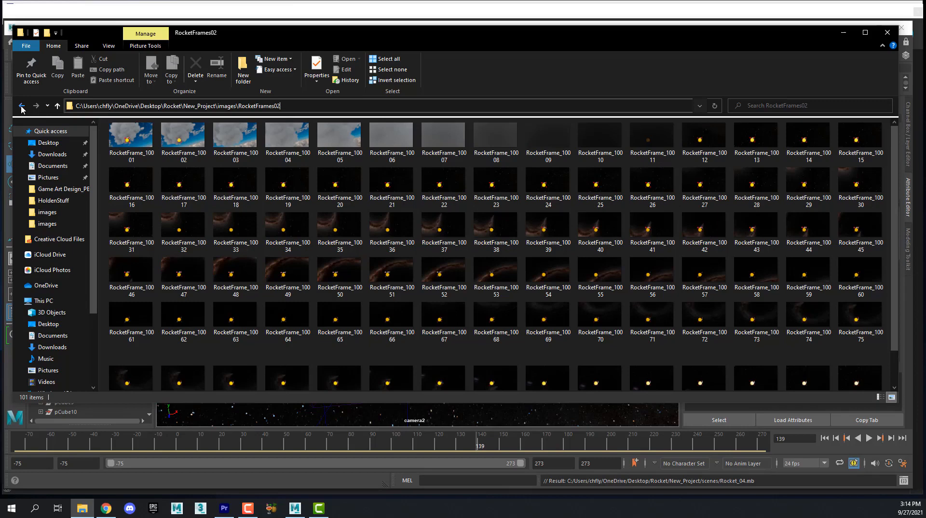
# Return to the images folder, inspect the RocketFrames02 frames, then open RocketFrames03
pyautogui.click(21, 106)
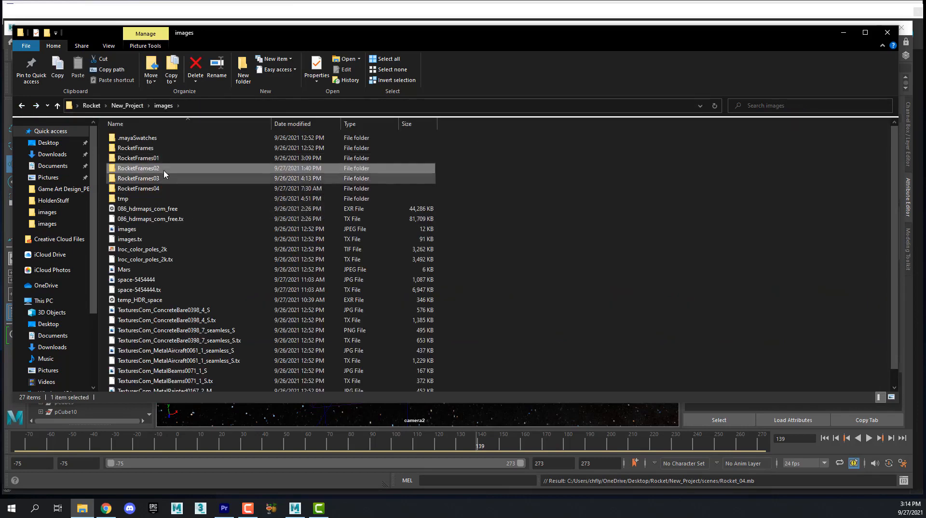
pyautogui.moveTo(113, 167)
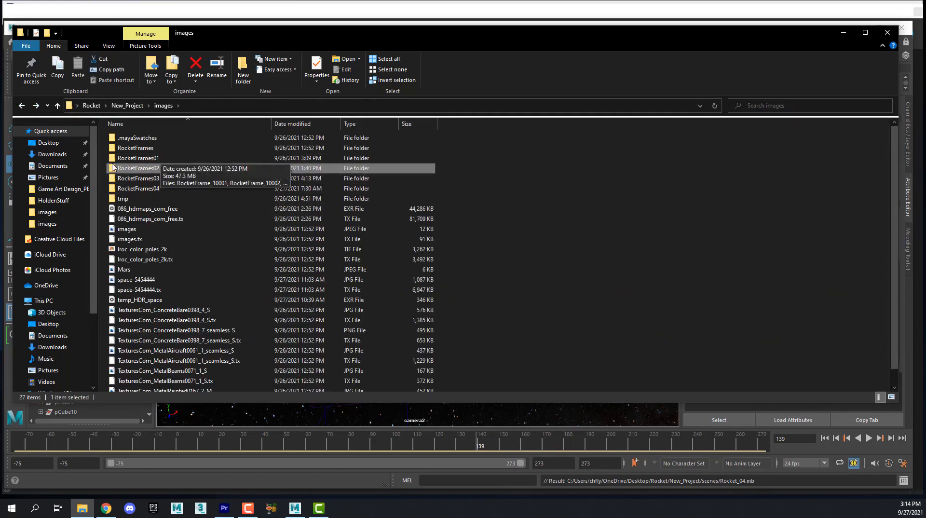
pyautogui.moveTo(111, 158)
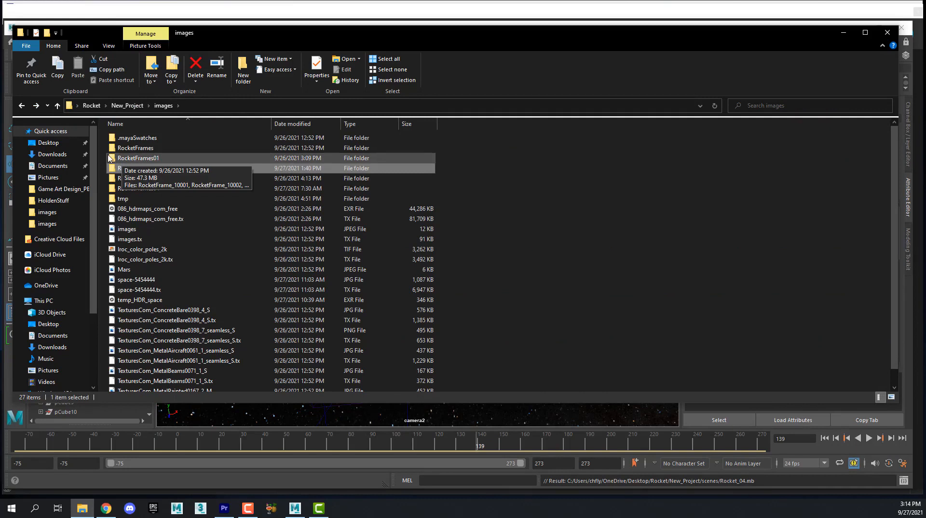
pyautogui.moveTo(163, 158)
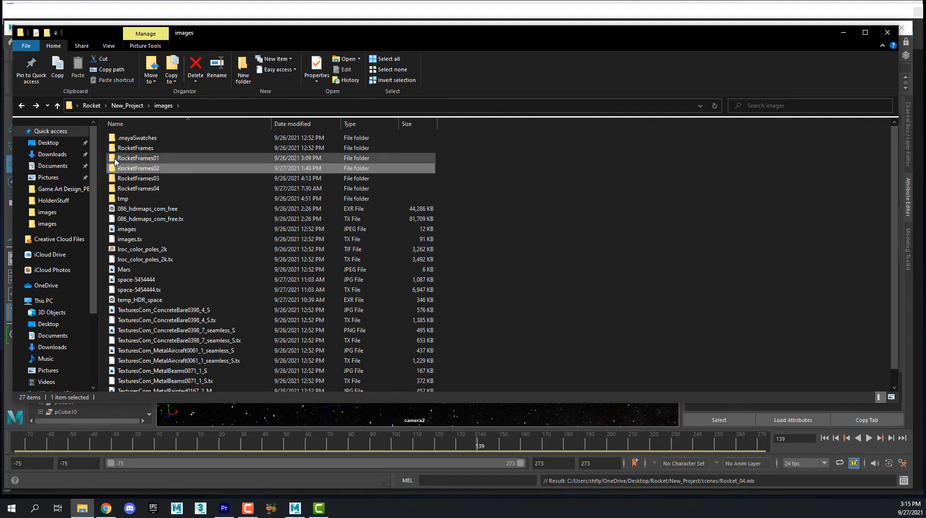
pyautogui.doubleClick(138, 157)
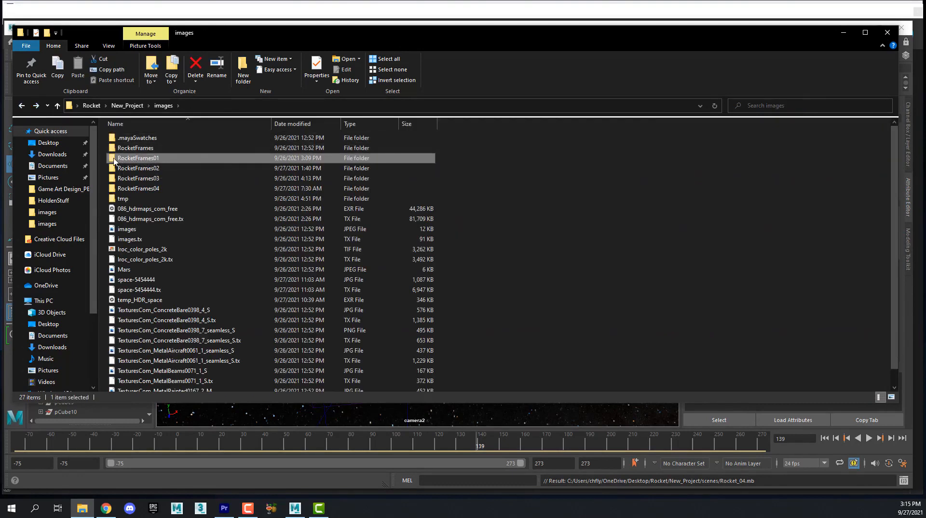
pyautogui.doubleClick(138, 167)
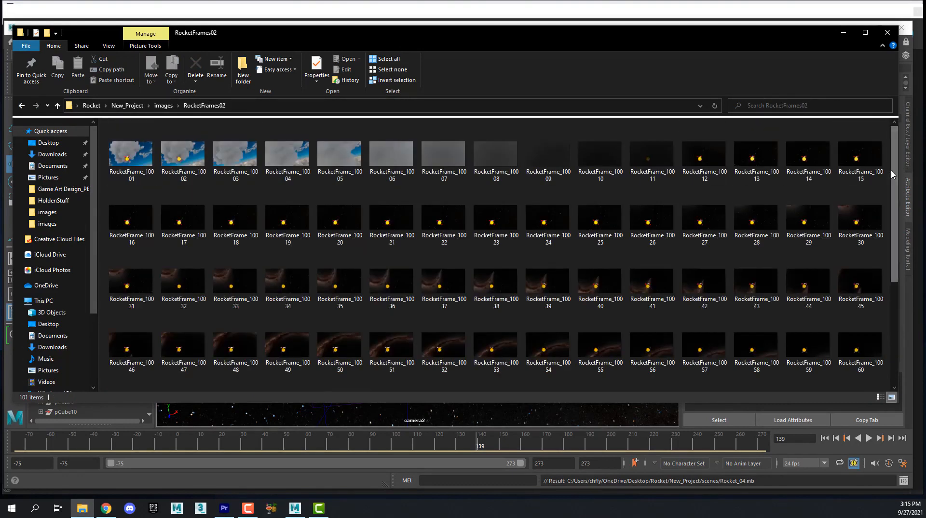
pyautogui.scroll(-3)
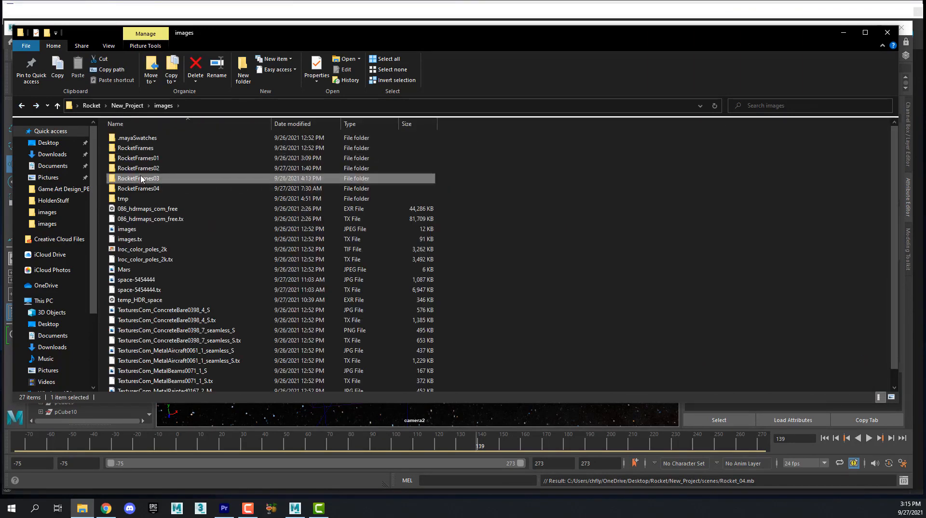
pyautogui.doubleClick(139, 178)
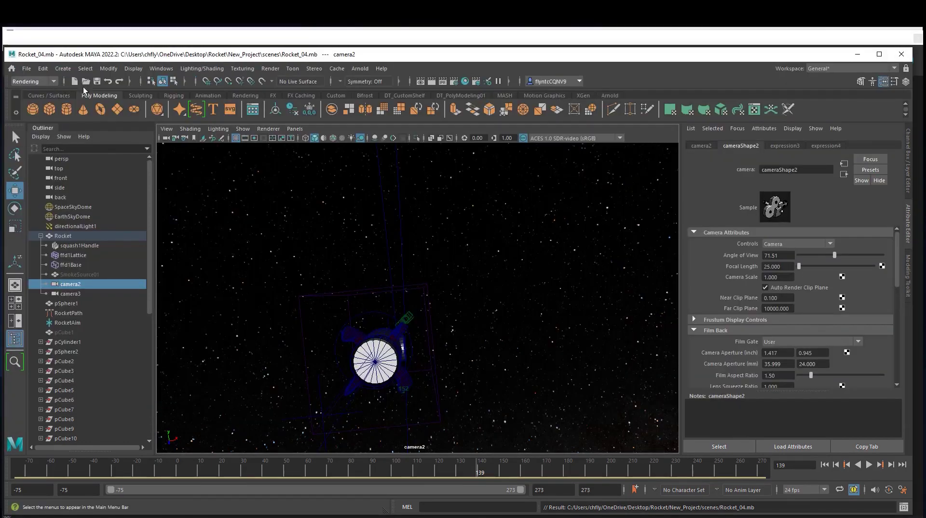
# Open Maya's Render Settings (frames 40–140, camera2, 1280×720), move it aside, and browse output directory
pyautogui.click(270, 68)
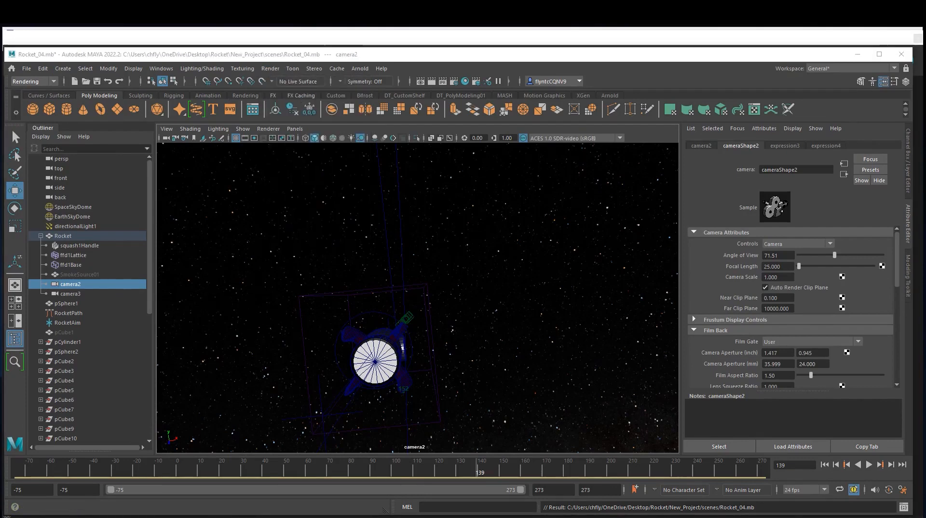
pyautogui.click(465, 81)
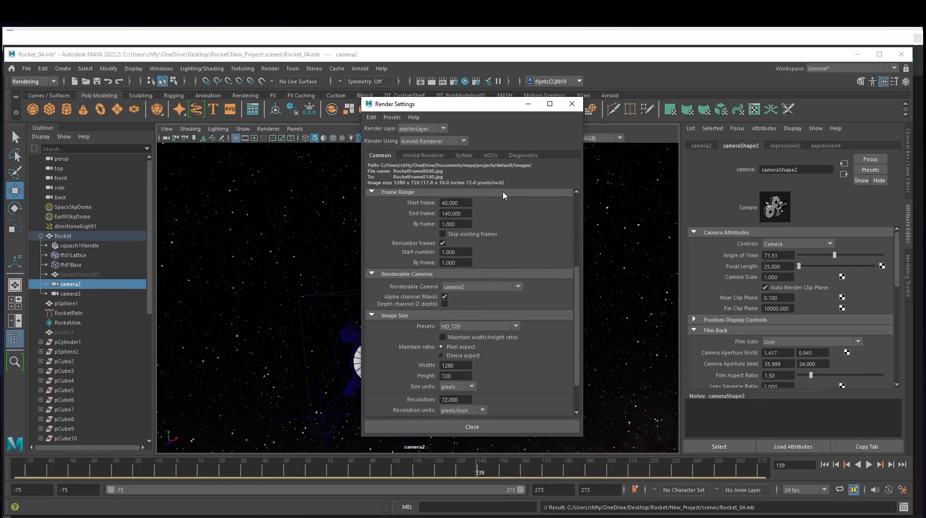
pyautogui.moveTo(394, 104); pyautogui.dragTo(352, 114)
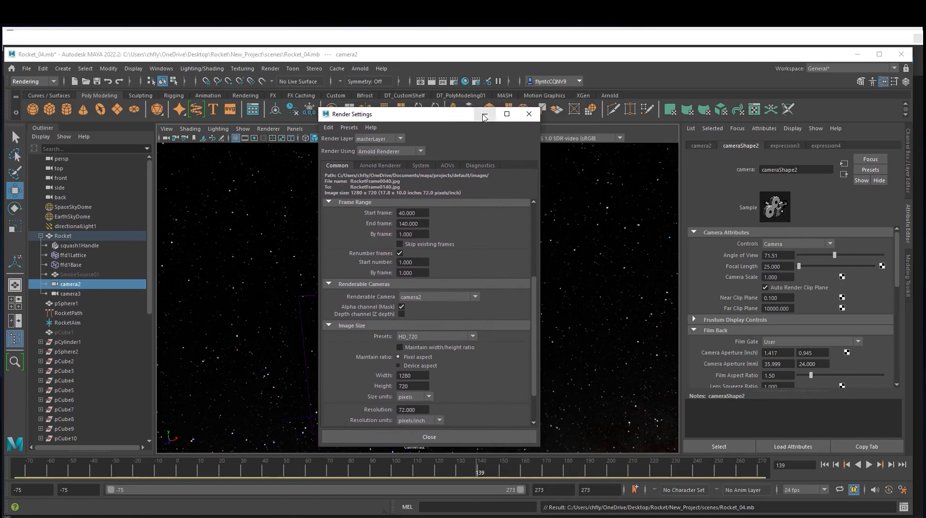
pyautogui.click(270, 68)
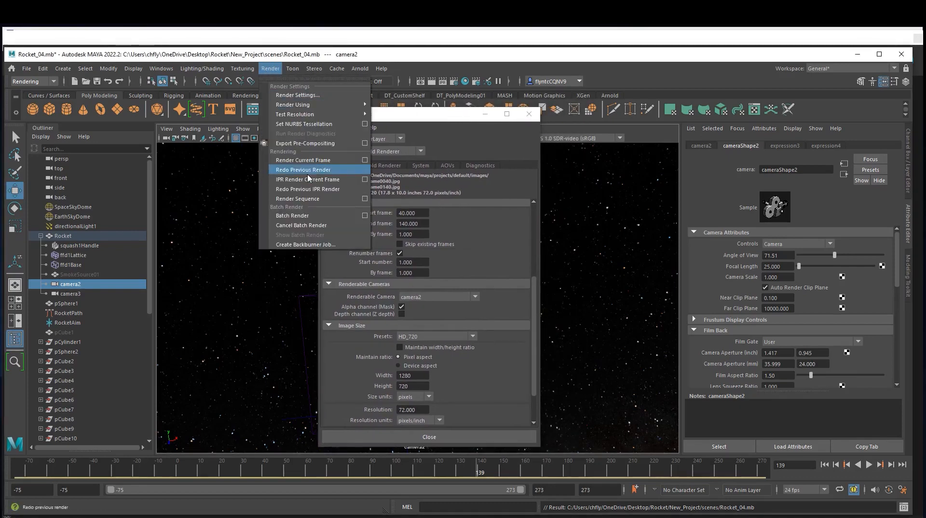
pyautogui.click(302, 169)
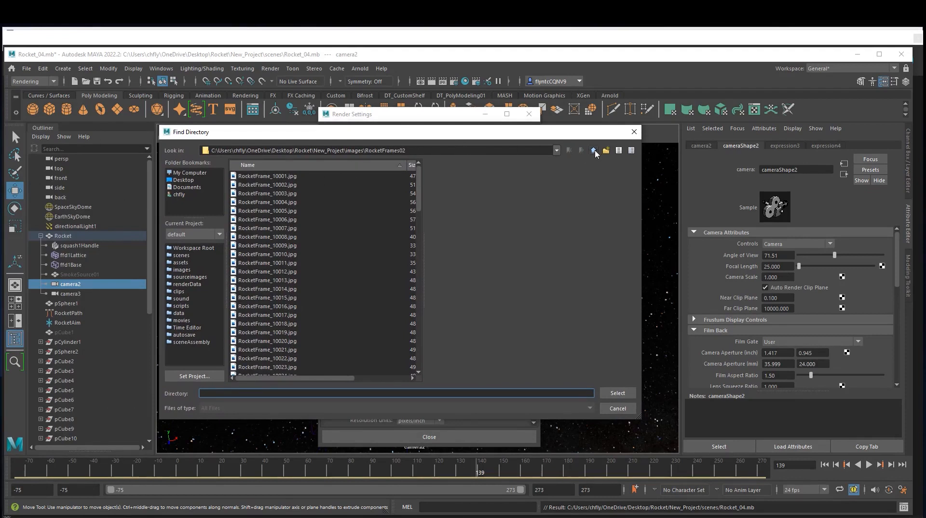
# Move up to the images folder in the directory browser, then cancel the browser
pyautogui.click(593, 150)
pyautogui.write('RocketFrames05')
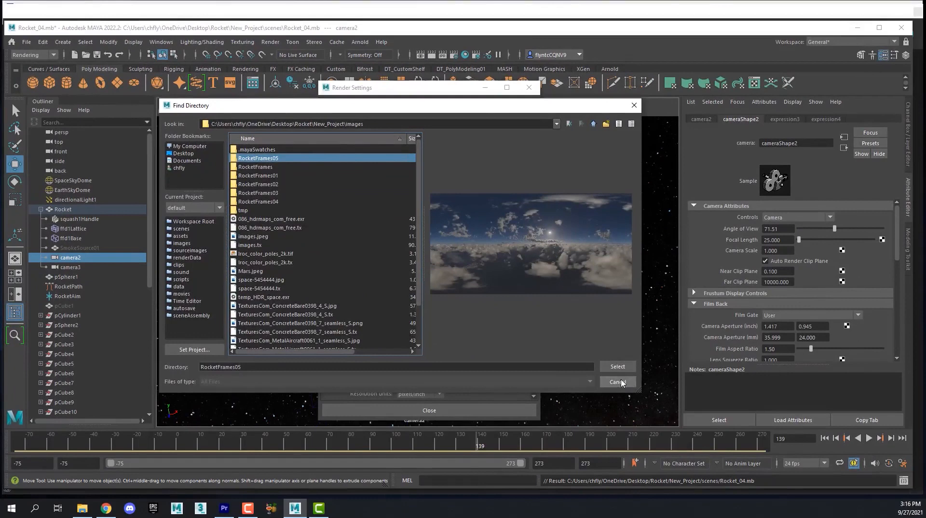
pyautogui.click(618, 382)
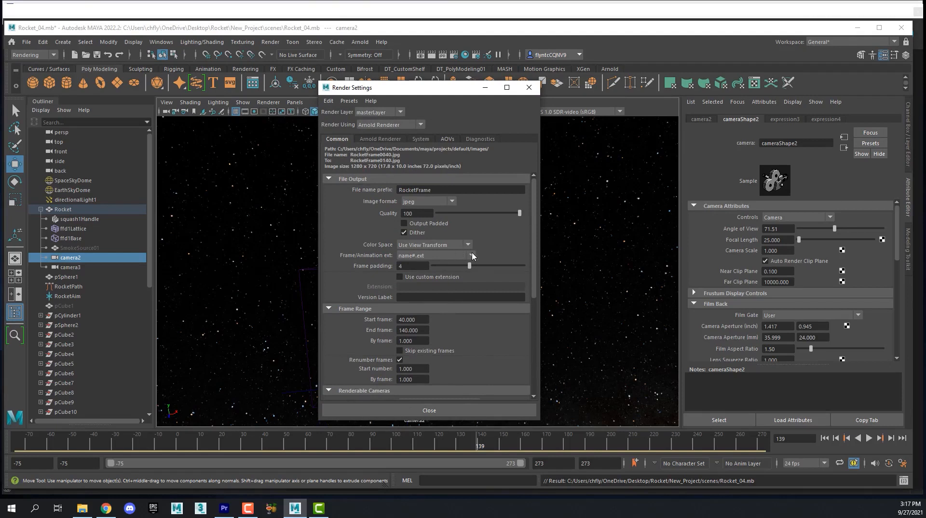
# Set frame naming to name#.ext, close Render Settings, and minimize Maya
pyautogui.click(470, 255)
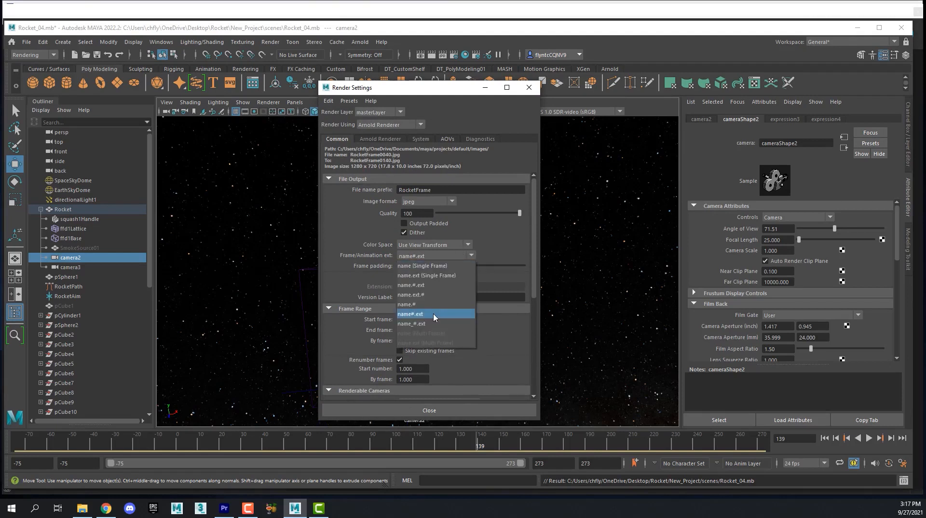
pyautogui.click(411, 314)
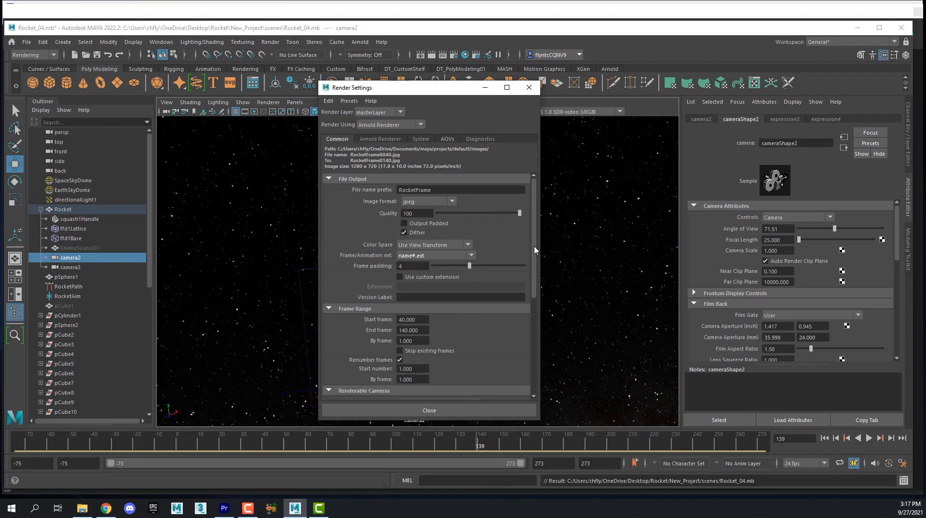
pyautogui.moveTo(430, 90)
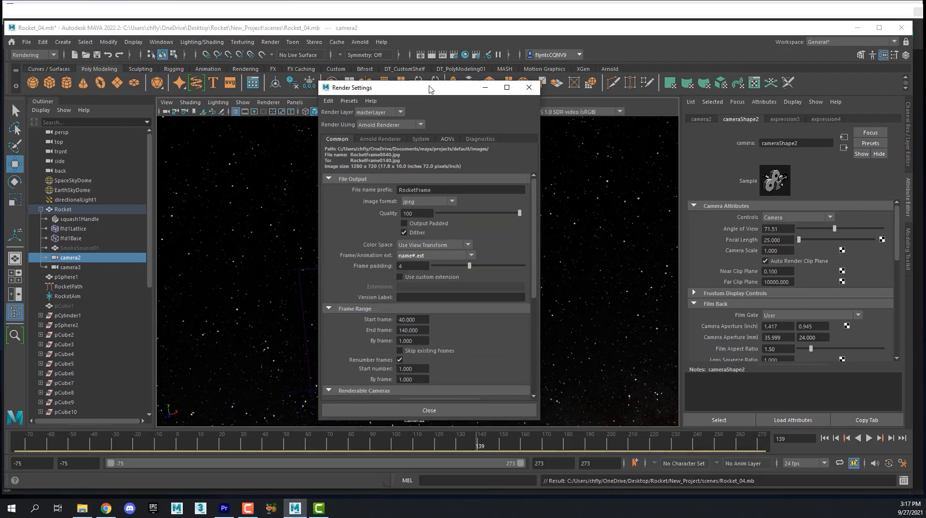
pyautogui.moveTo(529, 87)
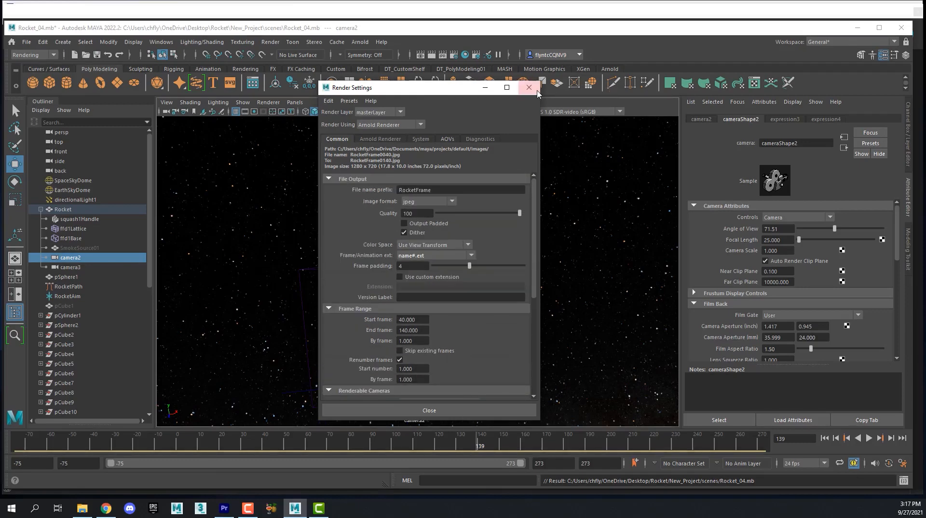
pyautogui.click(528, 88)
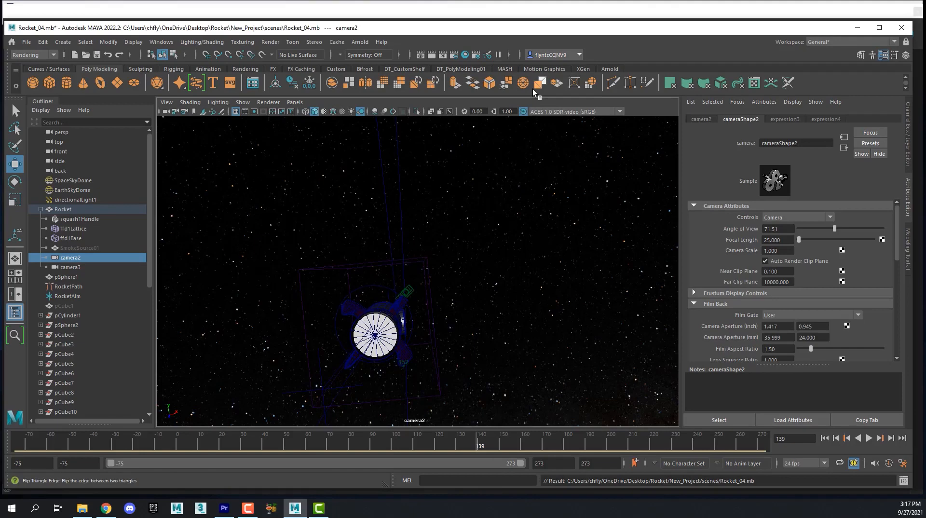
pyautogui.moveTo(859, 30)
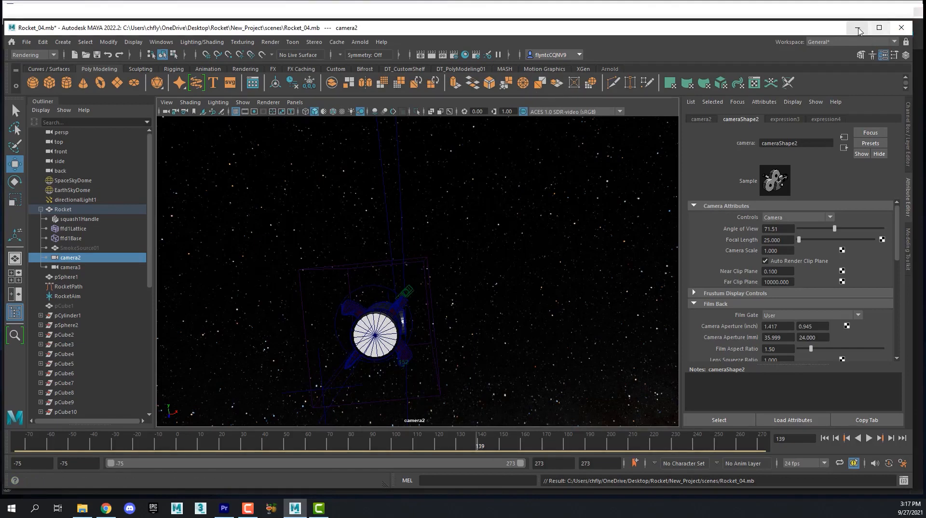
pyautogui.click(224, 508)
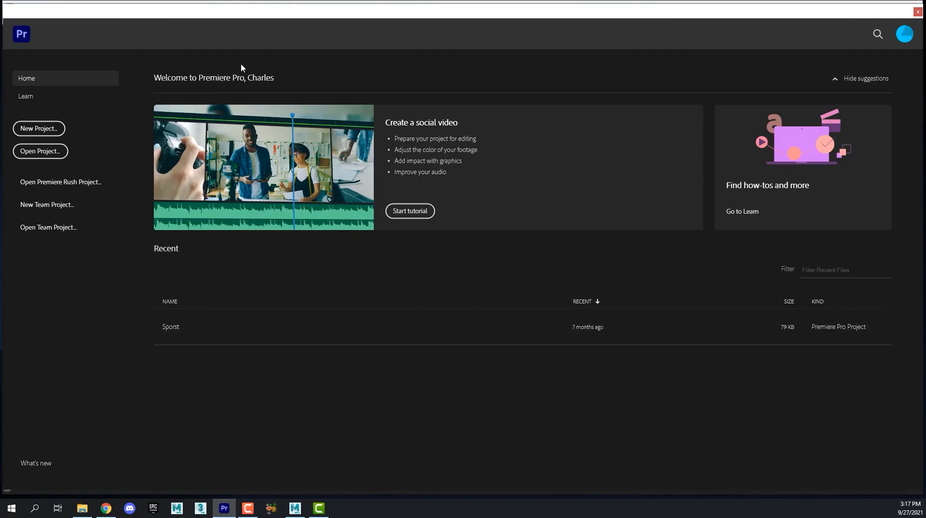
pyautogui.moveTo(42, 131)
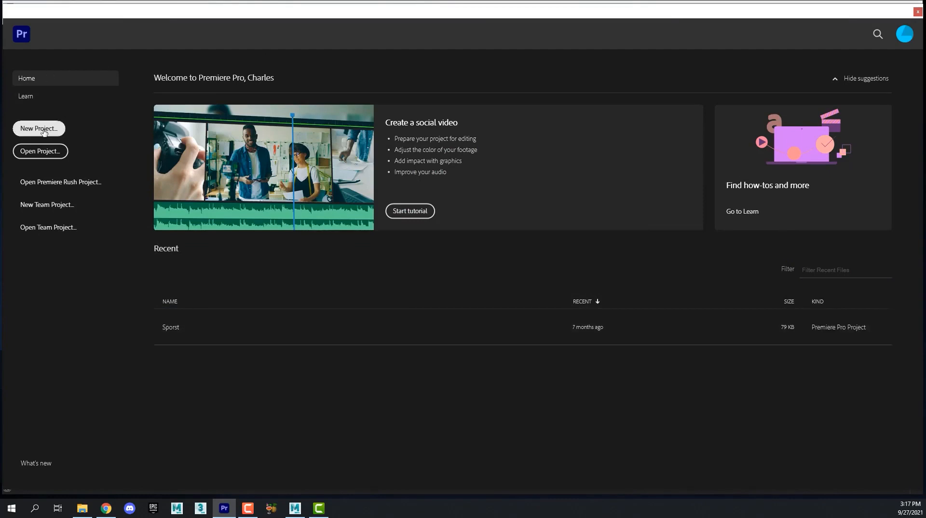
# Start a new Premiere Pro project named Rocket_01 from the Home screen
pyautogui.click(38, 128)
pyautogui.write('Rocket_01')
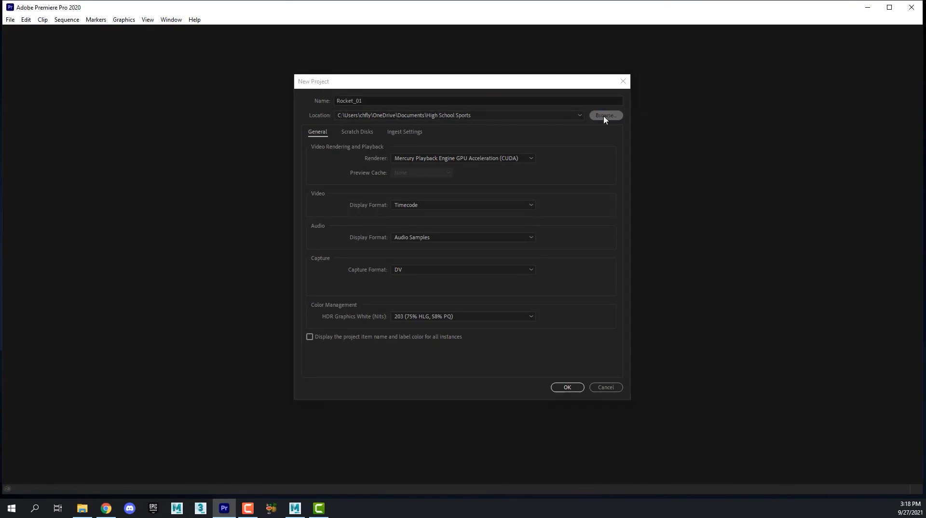
# Save the Rocket_01 project in a new Documents\RocketProject folder and create it
pyautogui.click(606, 116)
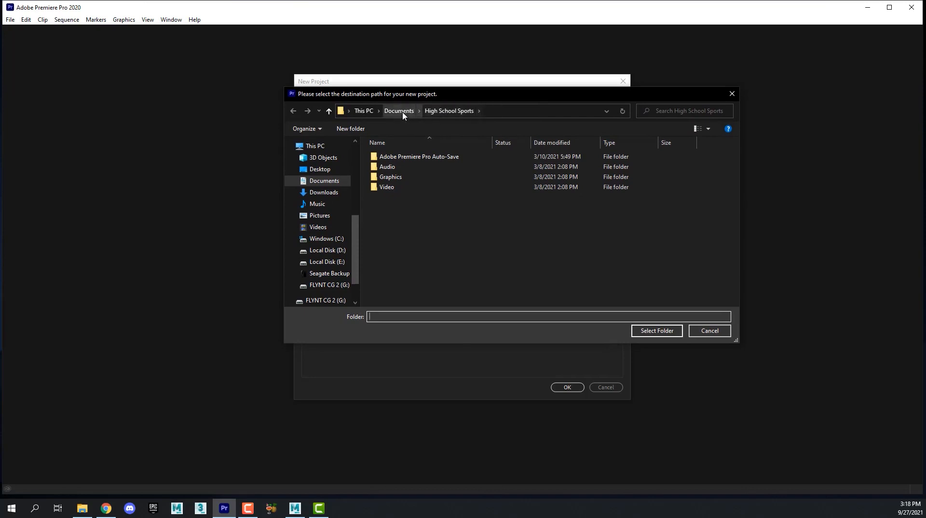
pyautogui.click(399, 110)
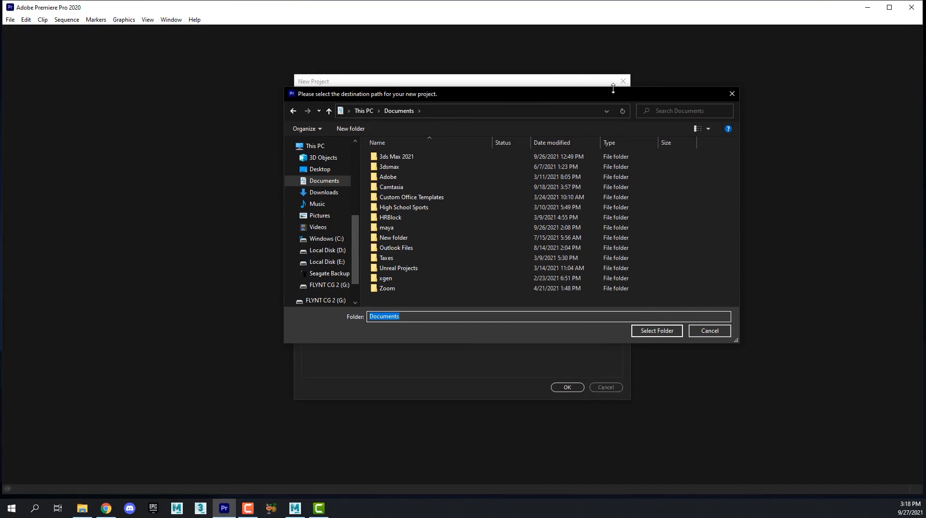
pyautogui.click(350, 128)
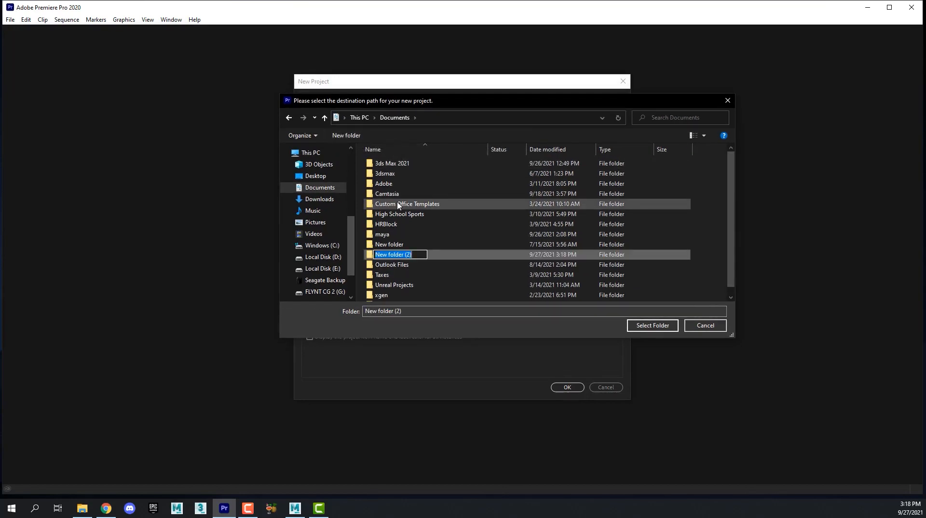
pyautogui.write('RocketProject')
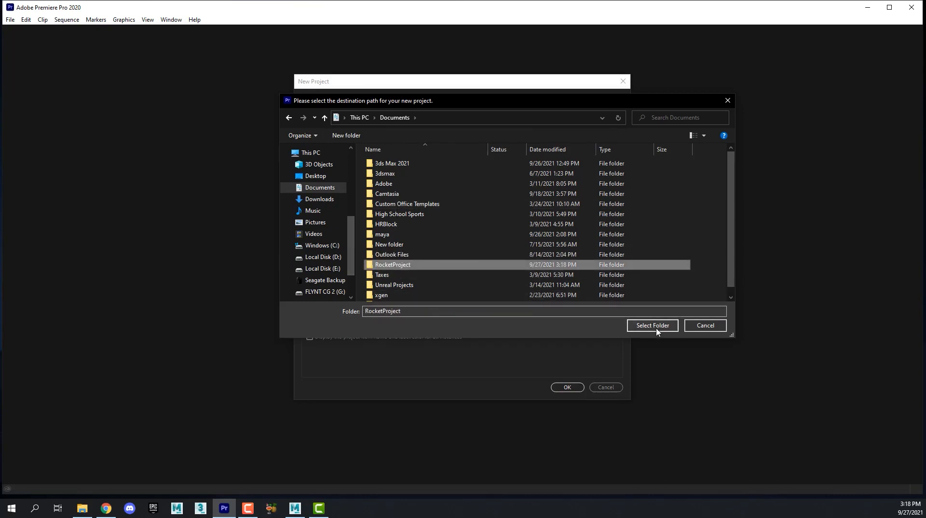
pyautogui.click(652, 326)
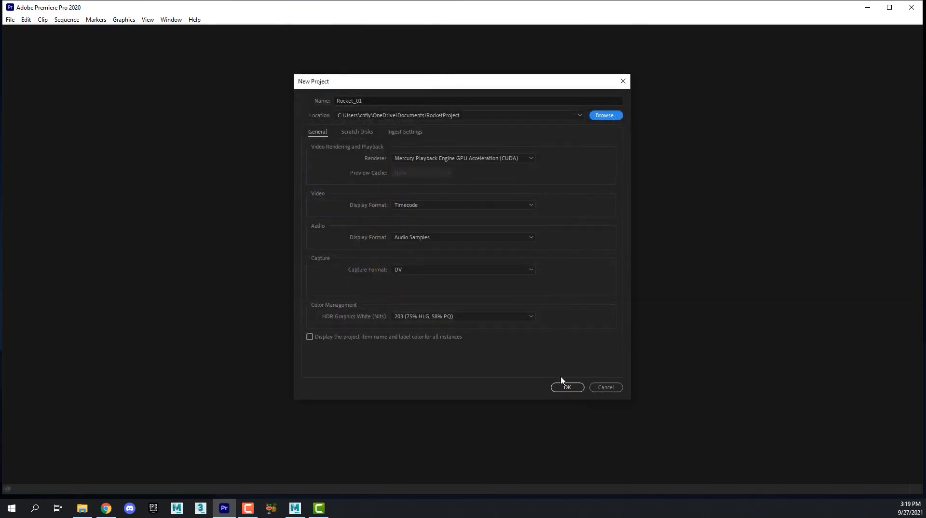
pyautogui.click(567, 387)
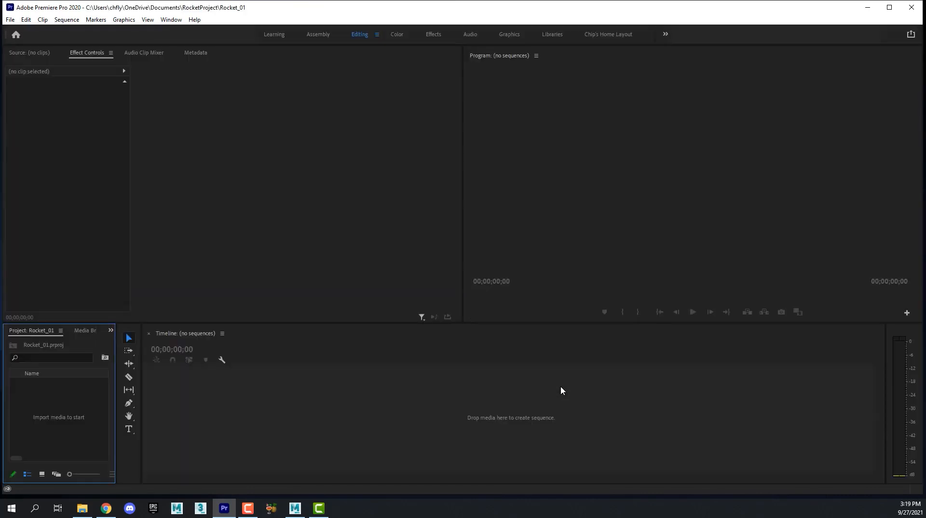
pyautogui.moveTo(574, 20)
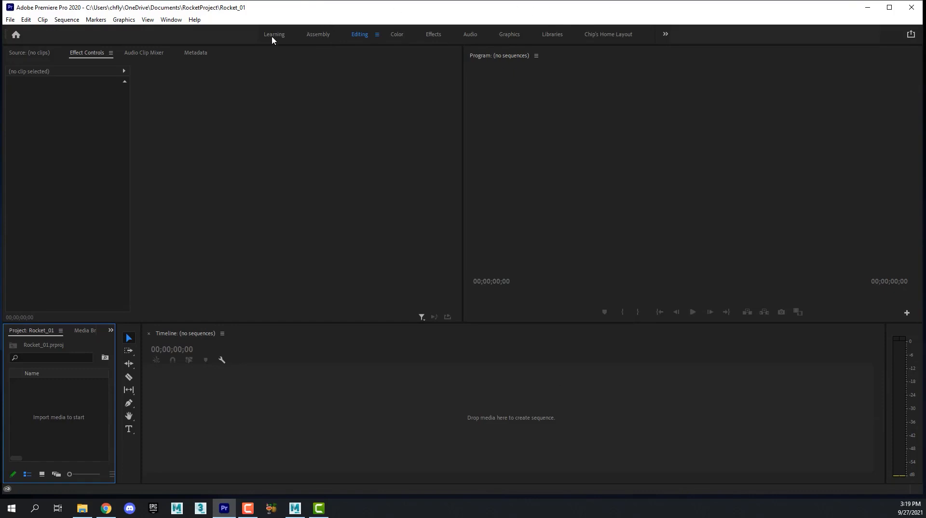
pyautogui.click(274, 34)
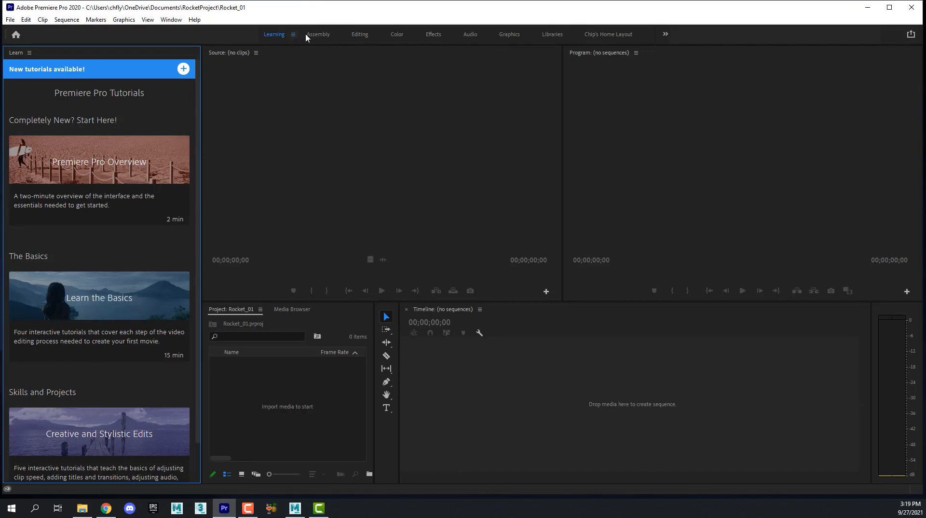
pyautogui.moveTo(353, 51)
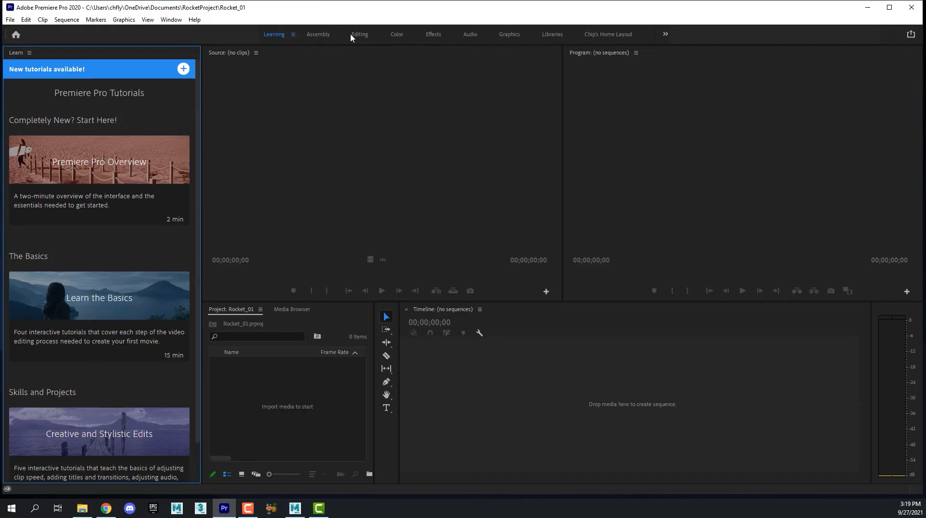
pyautogui.click(359, 34)
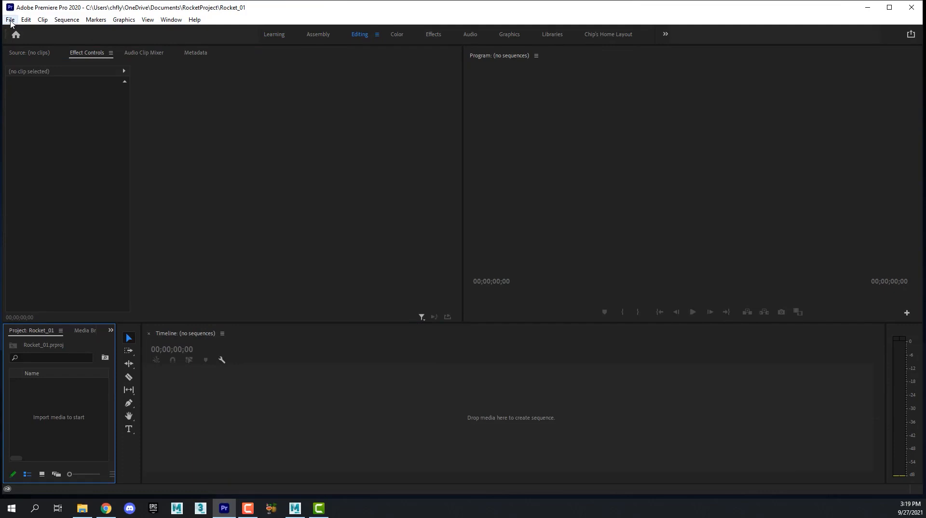
# Import RocketFrame_10001.jpg from Rocket\images\RocketFrames01 as an image sequence
pyautogui.click(11, 19)
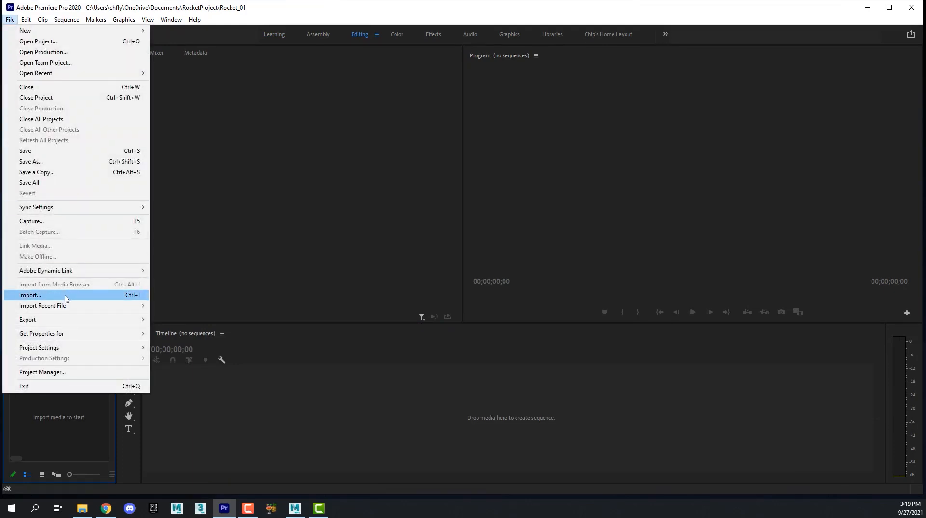
pyautogui.click(29, 295)
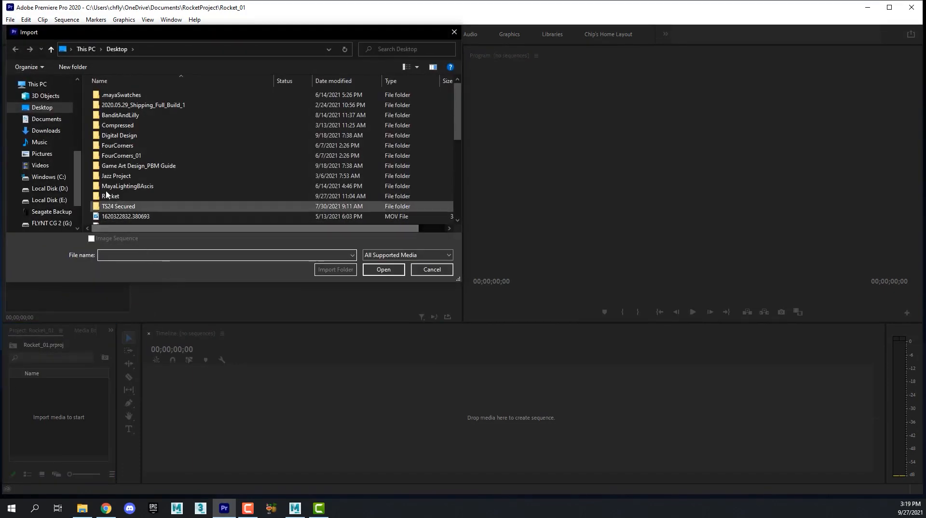
pyautogui.click(110, 196)
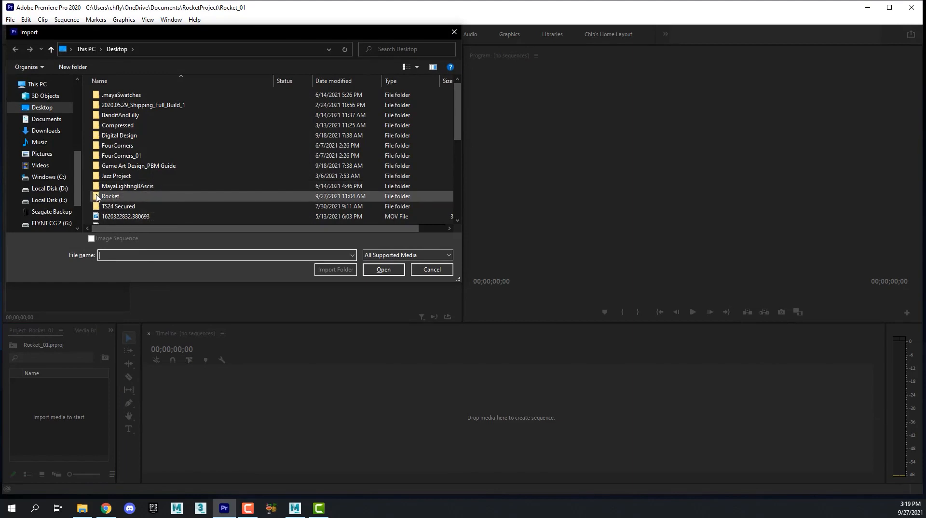
pyautogui.doubleClick(110, 196)
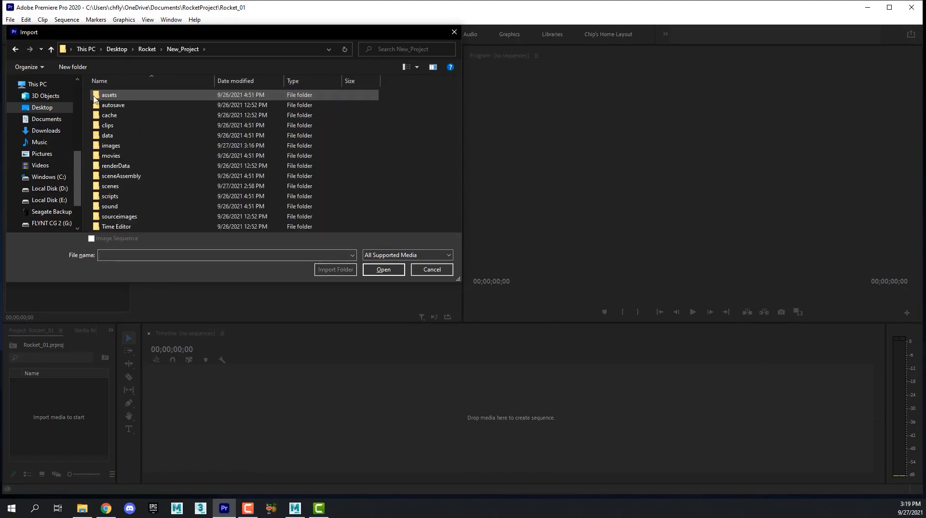
pyautogui.doubleClick(111, 145)
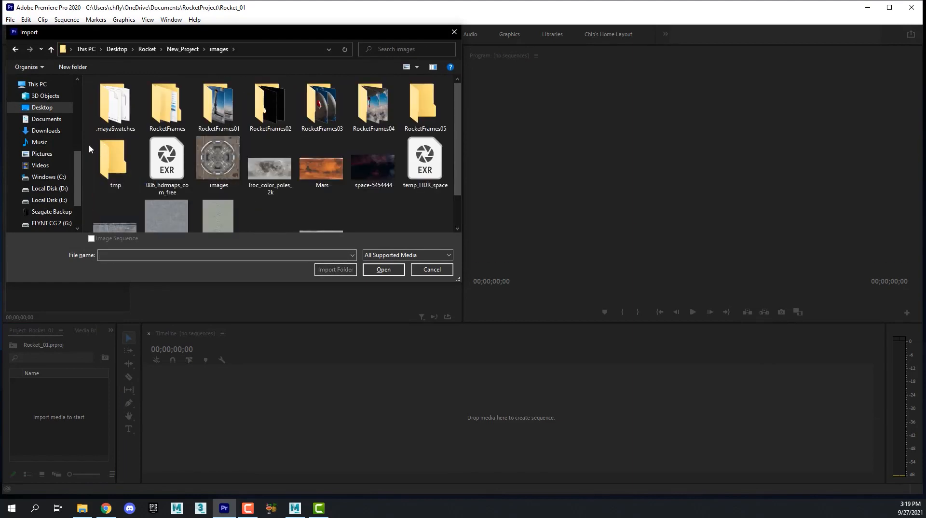
pyautogui.moveTo(221, 101)
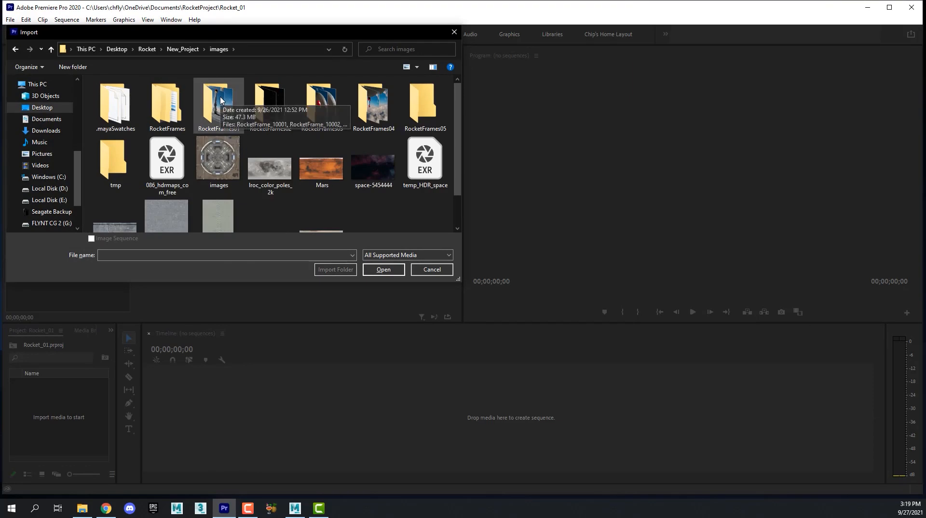
pyautogui.doubleClick(218, 96)
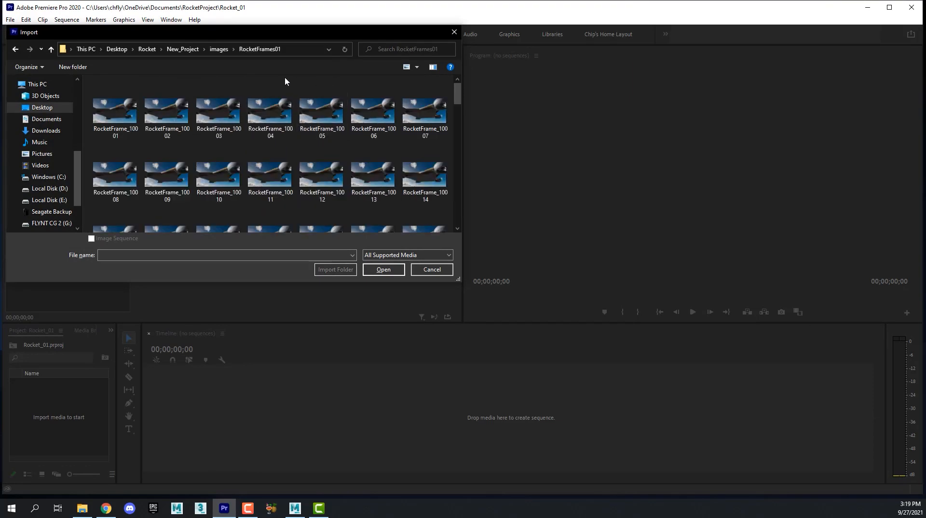
pyautogui.click(114, 111)
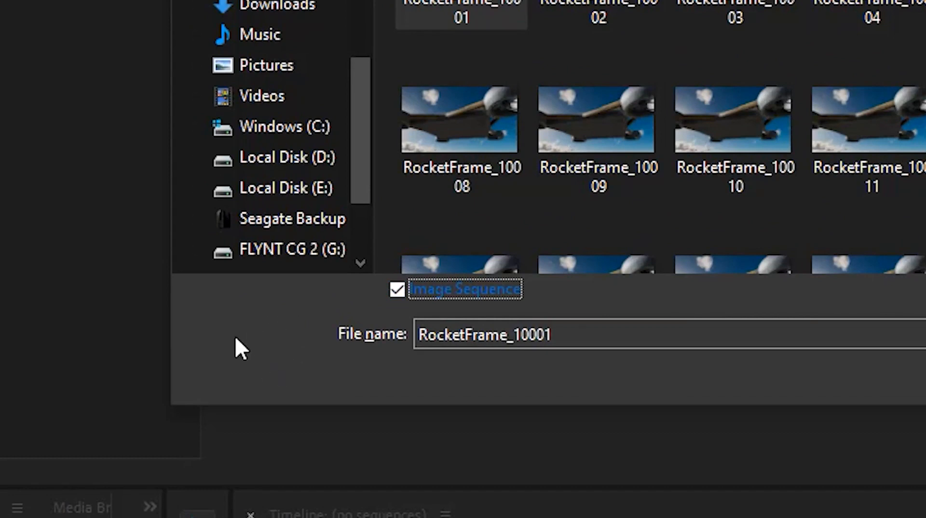
pyautogui.moveTo(274, 357)
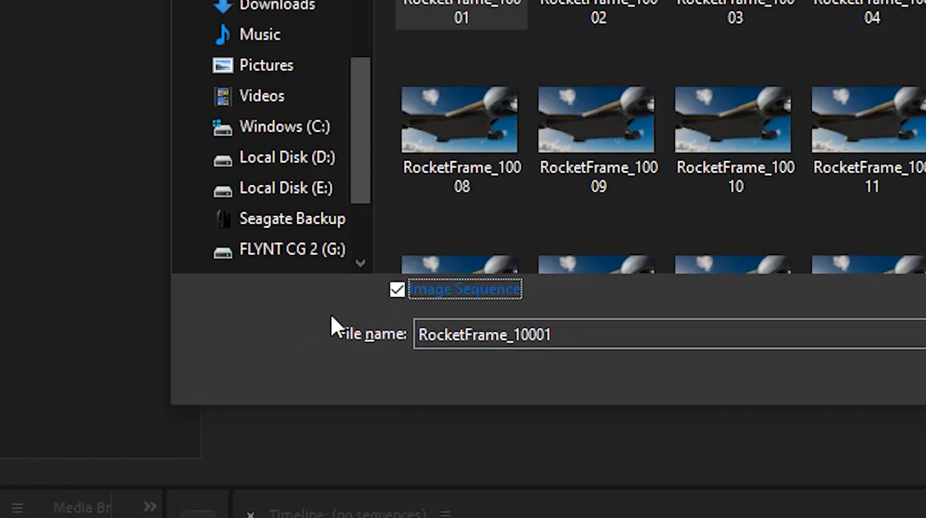
pyautogui.moveTo(241, 348)
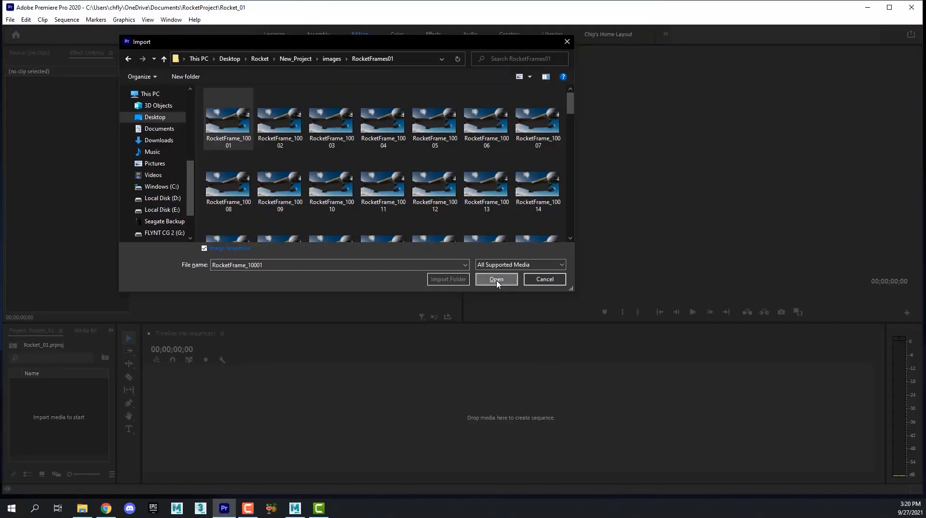
pyautogui.click(496, 279)
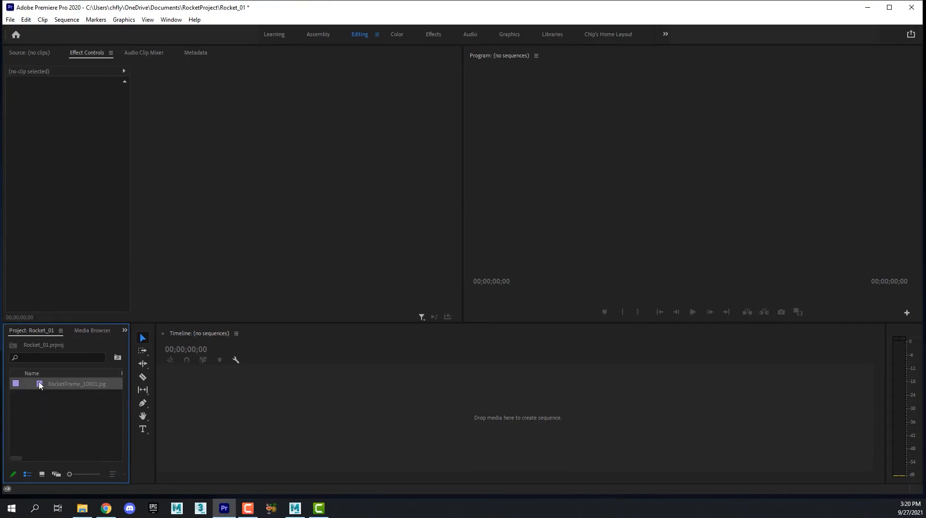
# Play RocketFrame_10001.jpg in the Source monitor and toggle the bin between Icon and List views
pyautogui.doubleClick(77, 383)
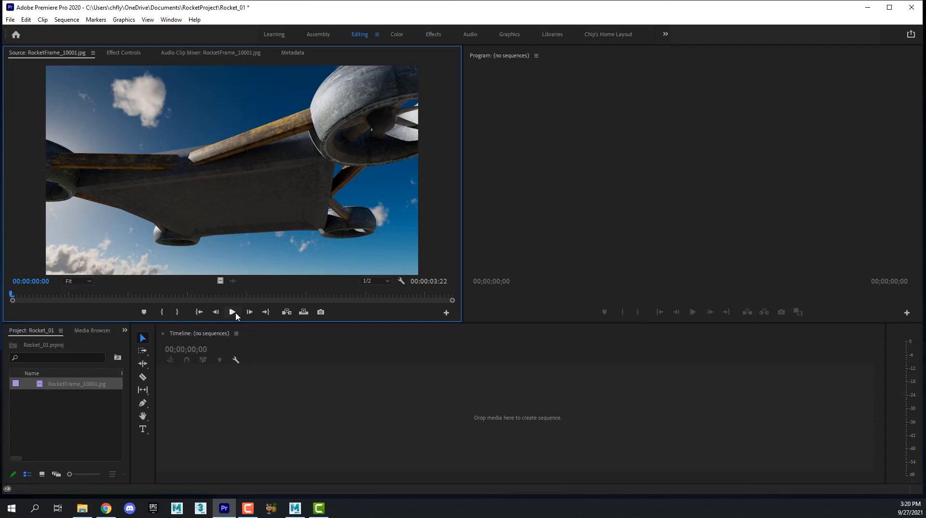
pyautogui.click(232, 312)
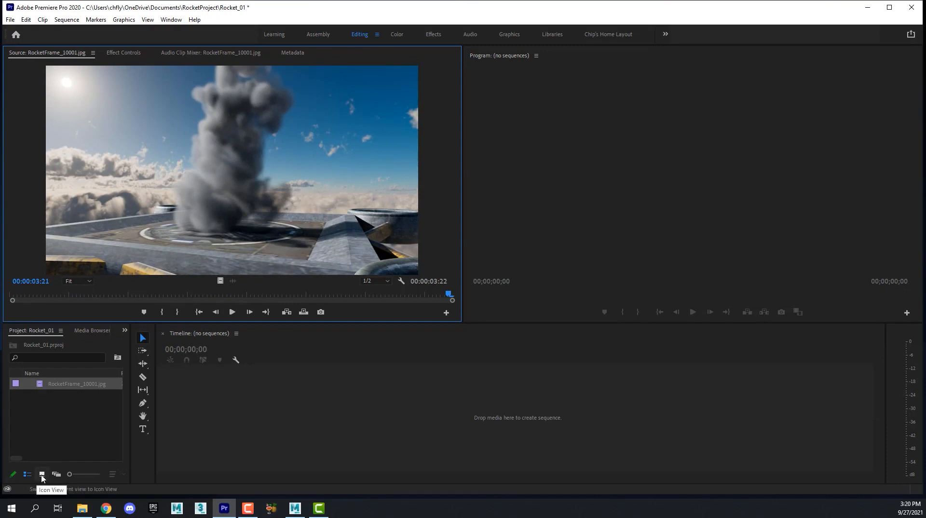
pyautogui.click(42, 475)
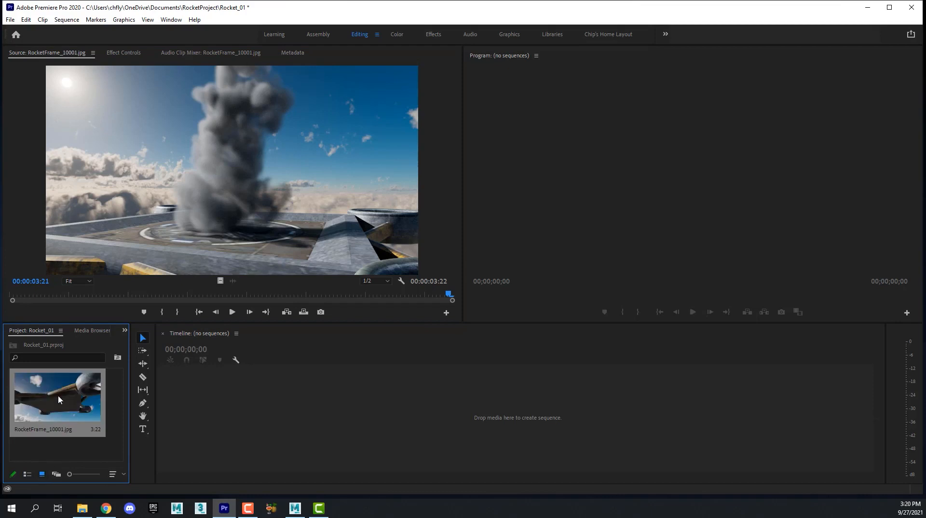
pyautogui.moveTo(27, 489)
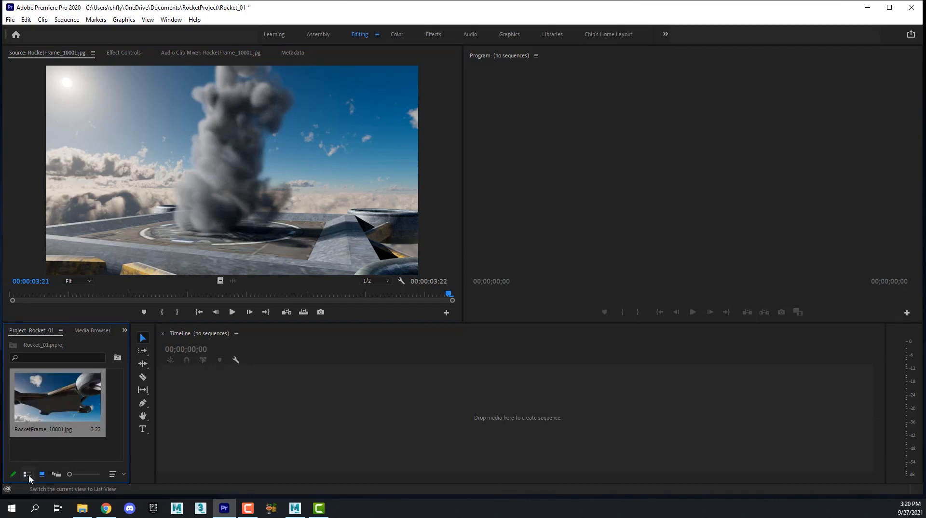
pyautogui.click(27, 487)
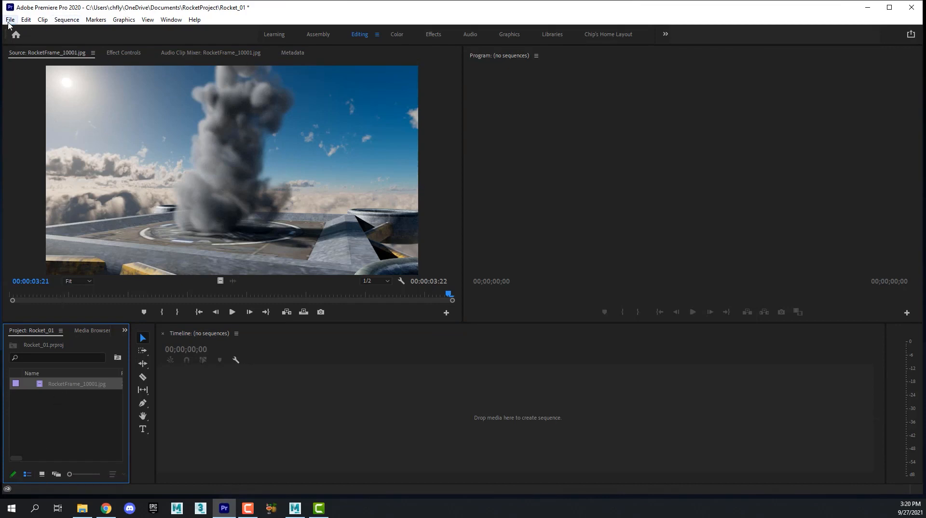
pyautogui.click(11, 20)
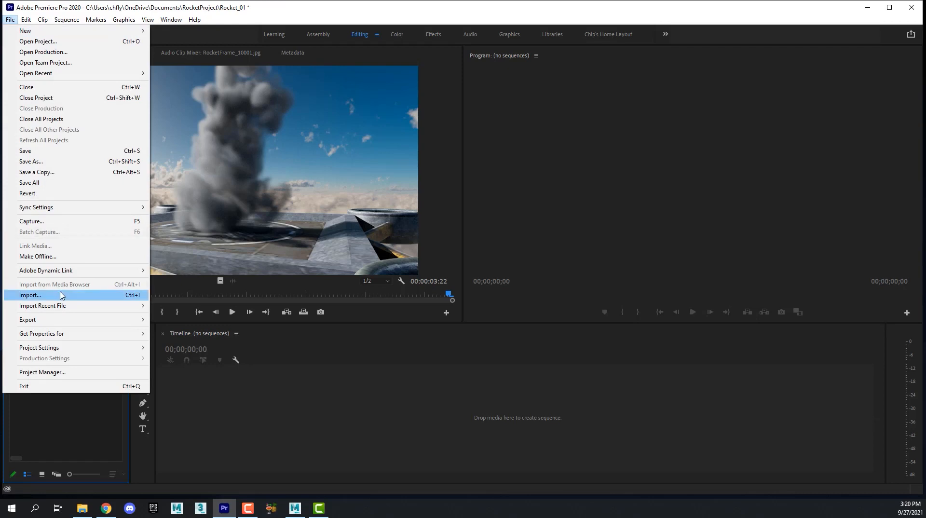
# Import the RocketFrames02 first frame as a second image-sequence clip
pyautogui.click(30, 294)
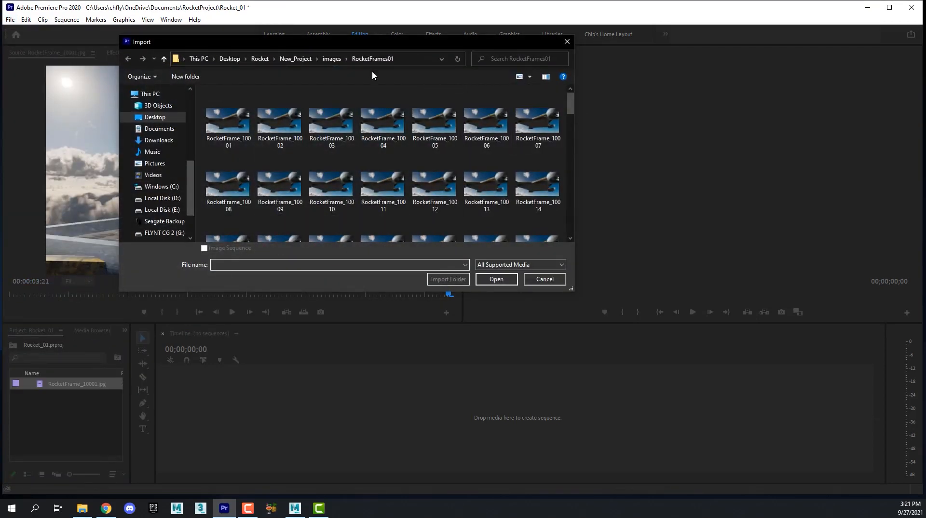
pyautogui.click(331, 59)
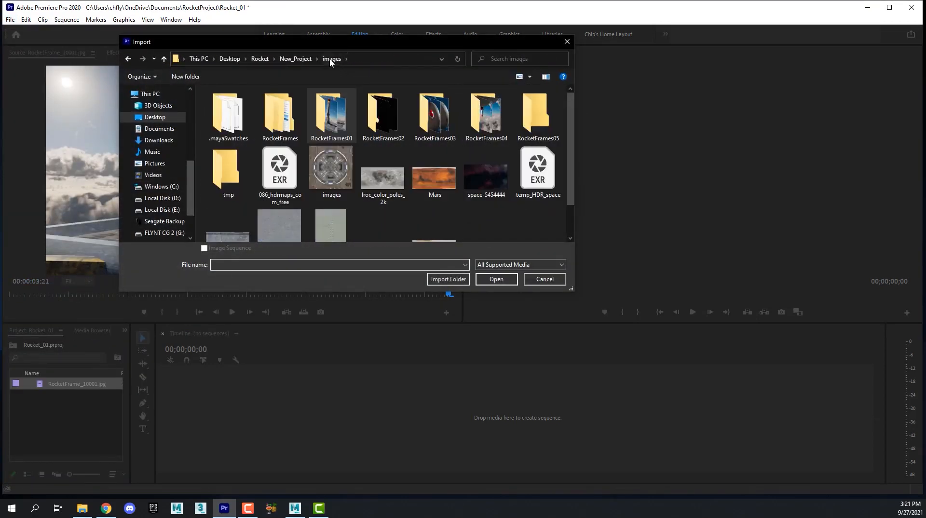
pyautogui.doubleClick(331, 114)
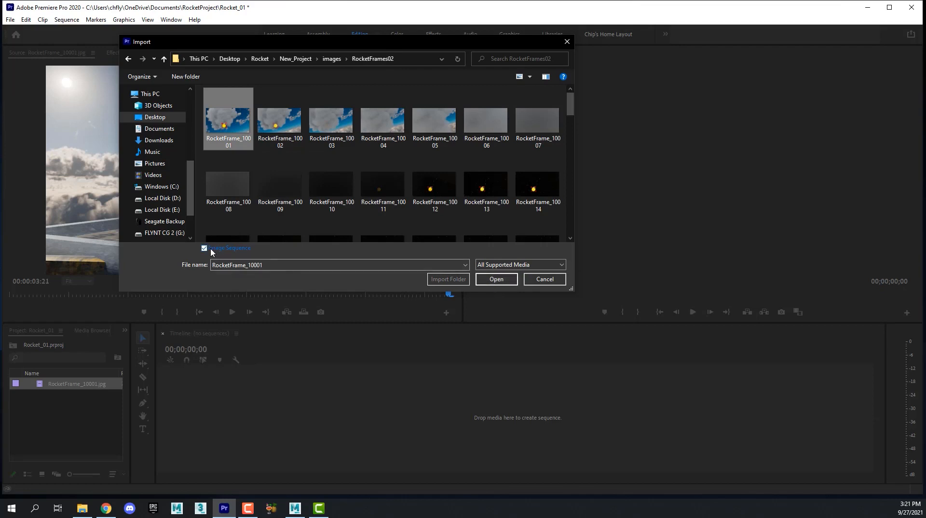
pyautogui.click(495, 279)
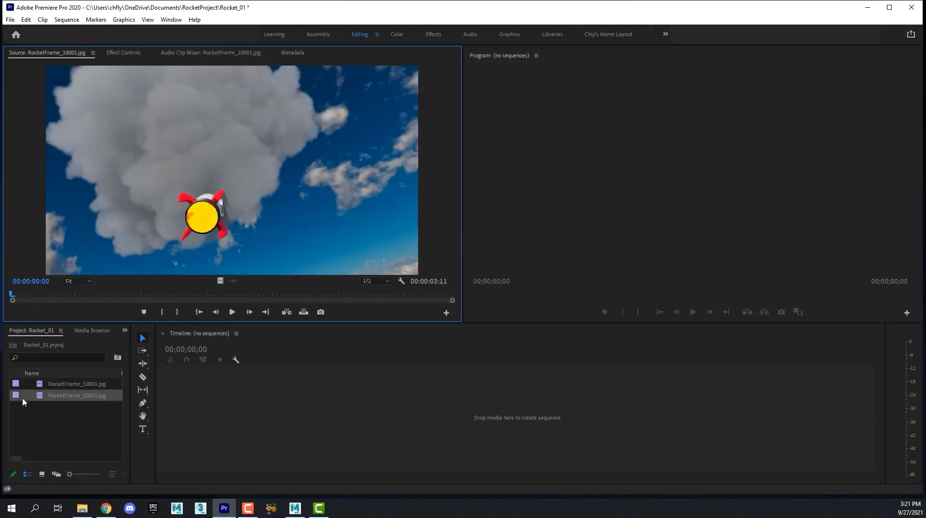
# Import RocketFrame_10001 from RocketFrames03 as a third image-sequence clip
pyautogui.click(231, 312)
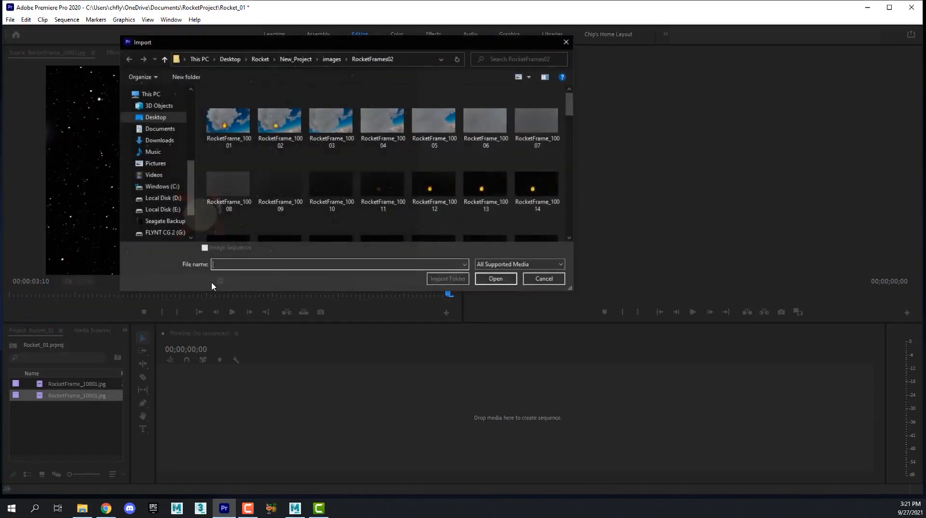
pyautogui.click(331, 59)
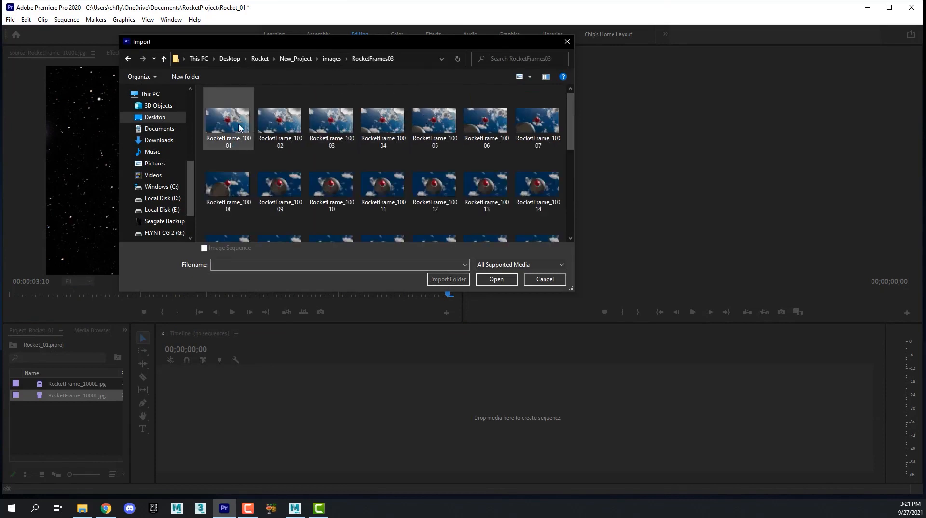
pyautogui.click(228, 118)
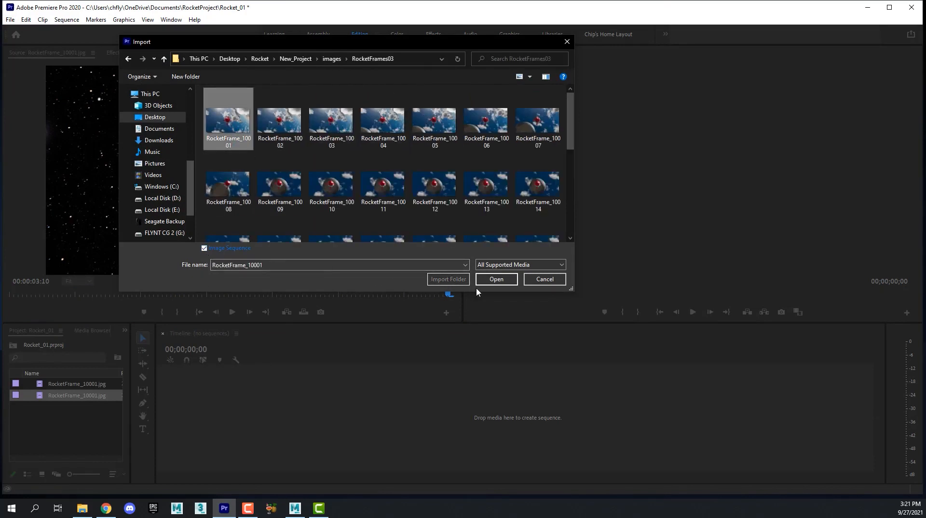
pyautogui.click(496, 279)
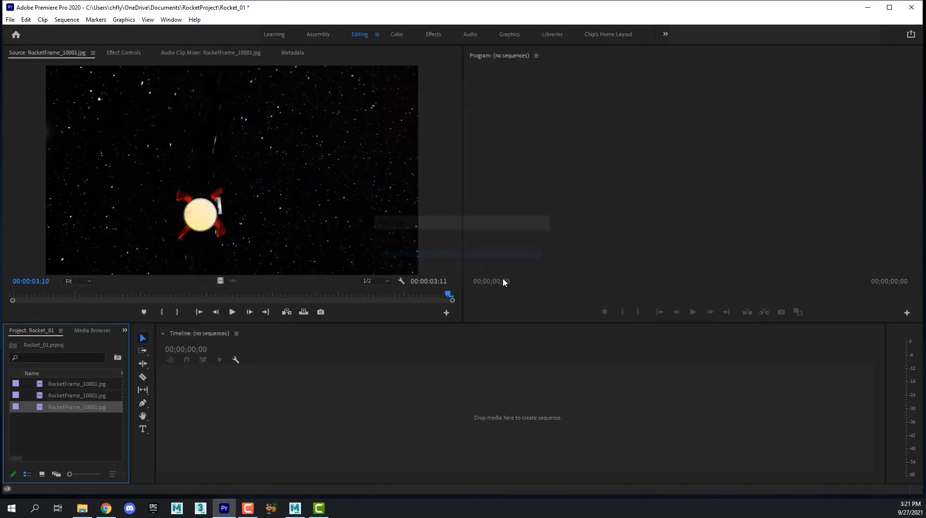
# Import RocketFrames04 from its first frame as an image sequence, then save Rocket_01
pyautogui.click(7, 19)
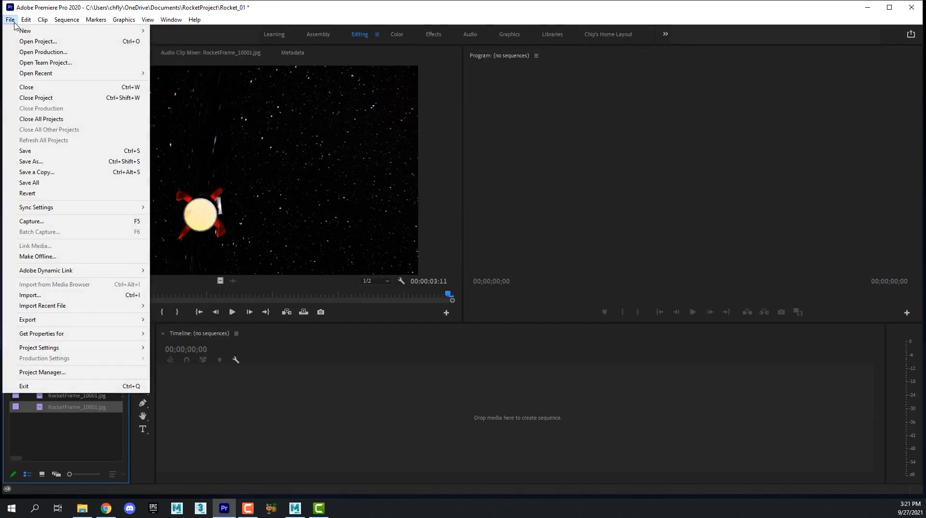
pyautogui.click(30, 294)
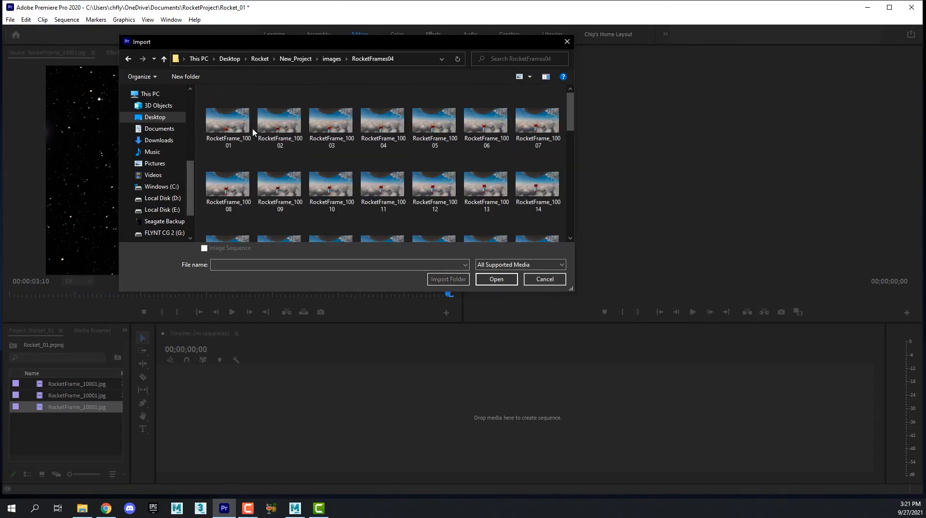
pyautogui.click(496, 279)
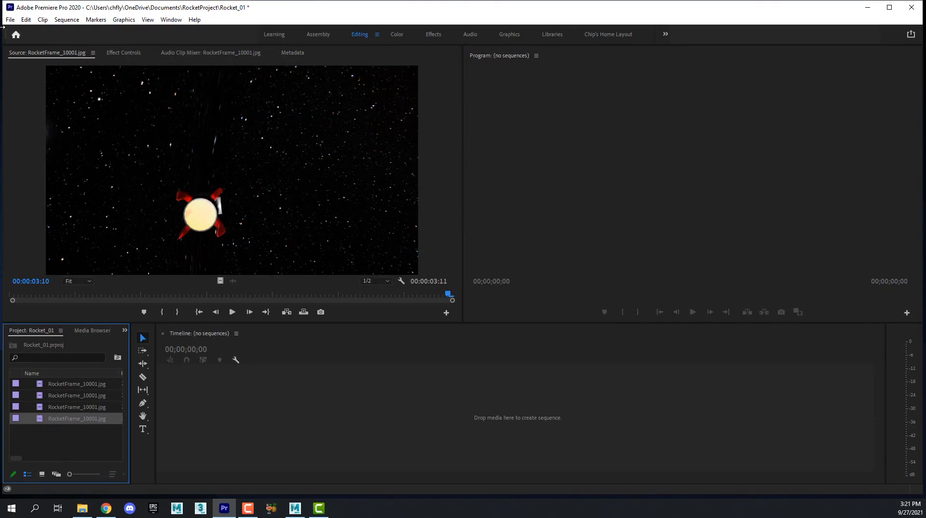
pyautogui.click(8, 20)
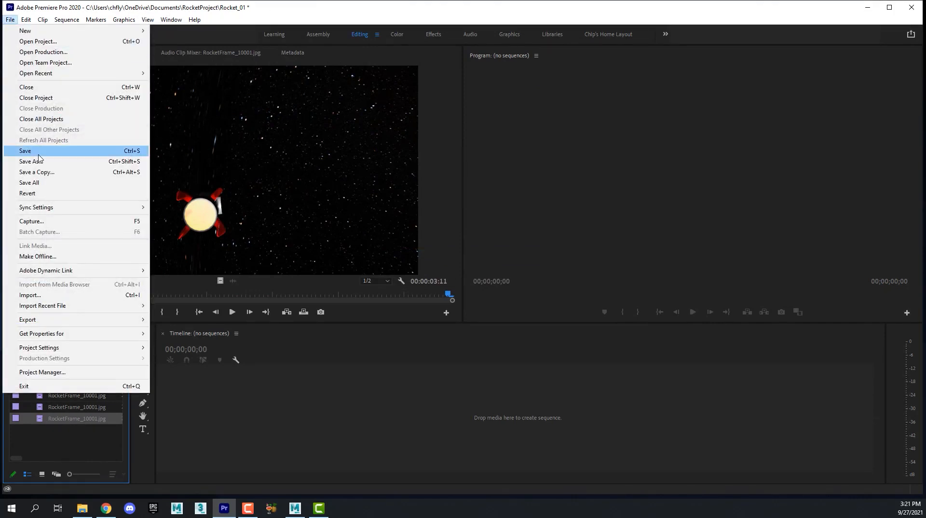
pyautogui.click(25, 150)
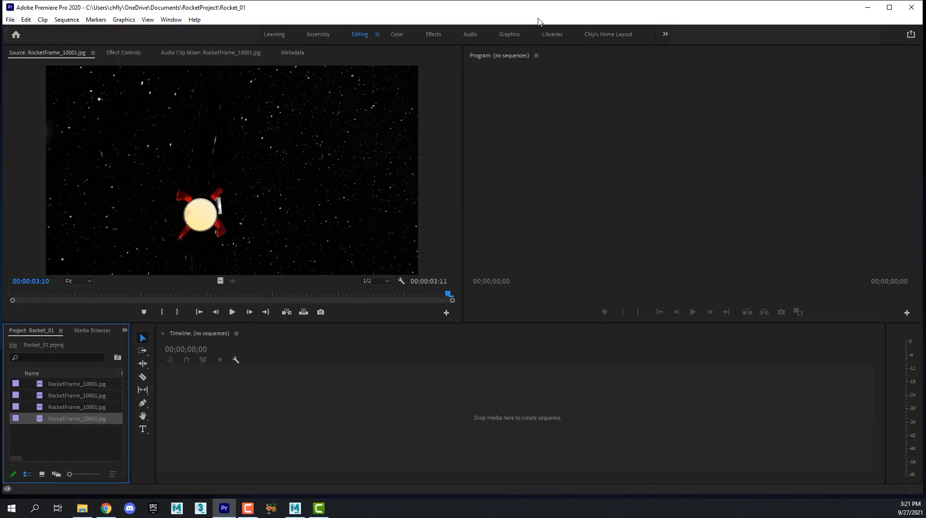